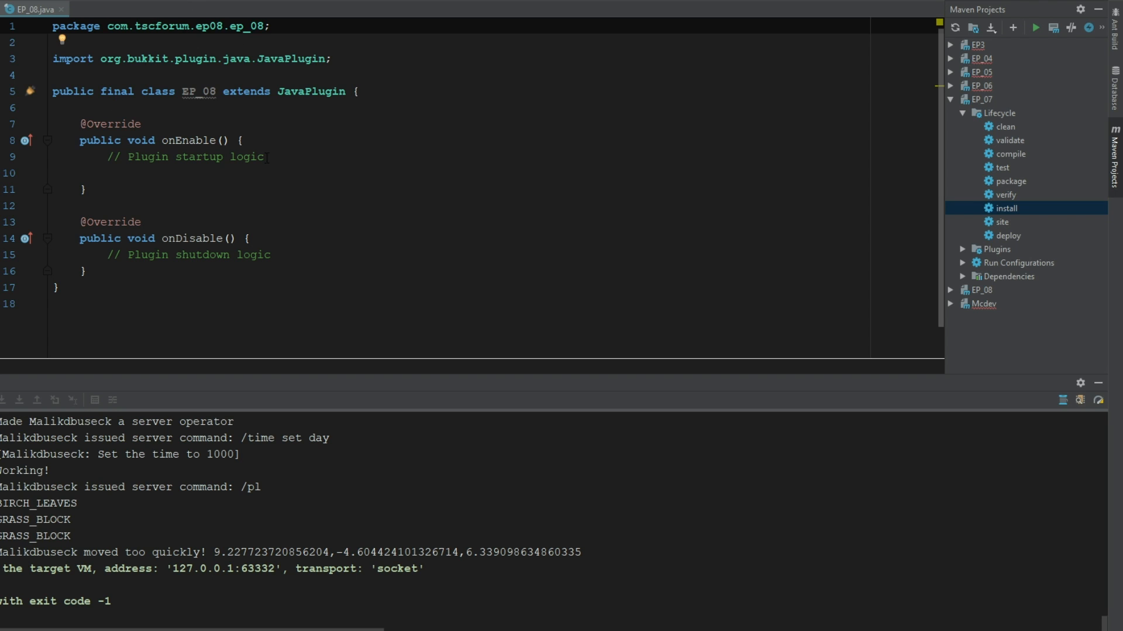
Replace the startup comment with this.getServer().getPluginManager().registerEvents(new MyEvents(), this)
click(186, 157)
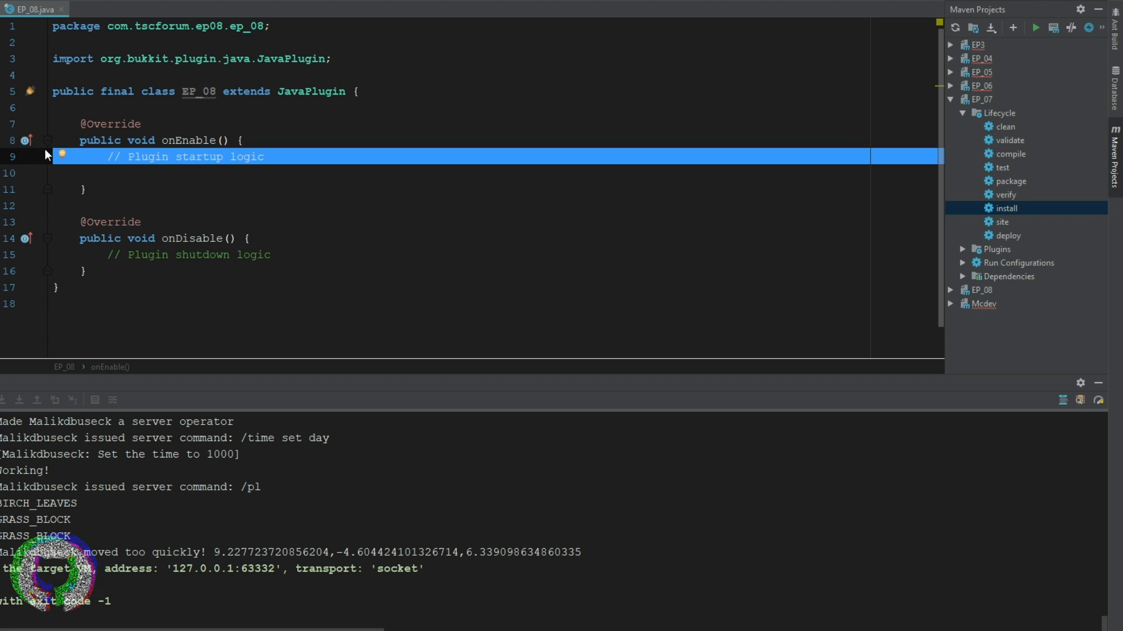
key(Delete)
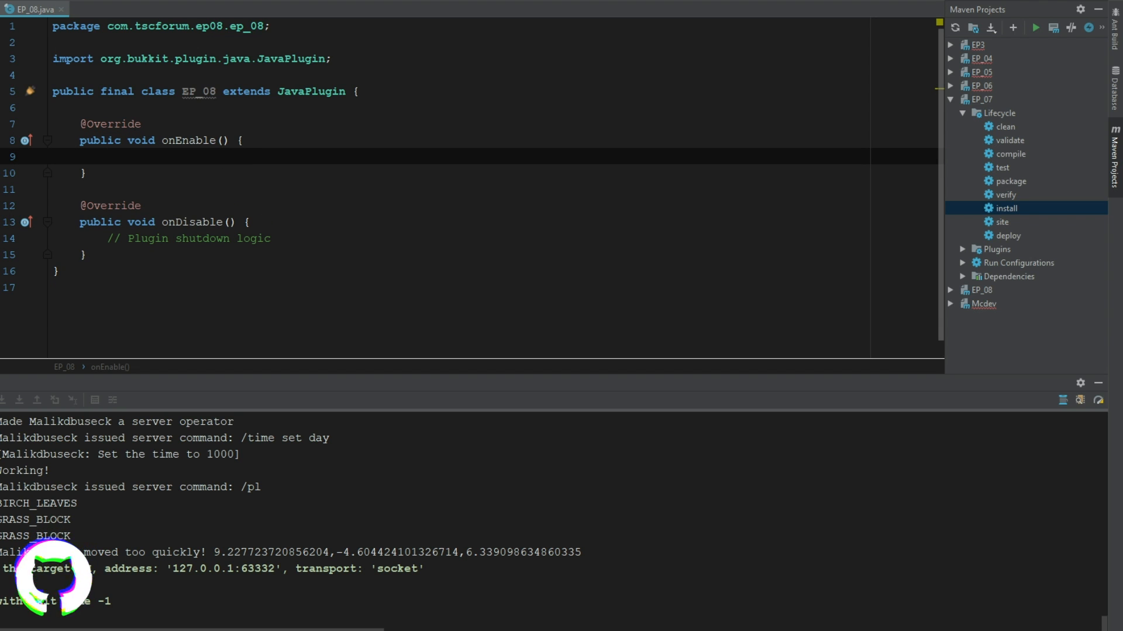
text(this.get)
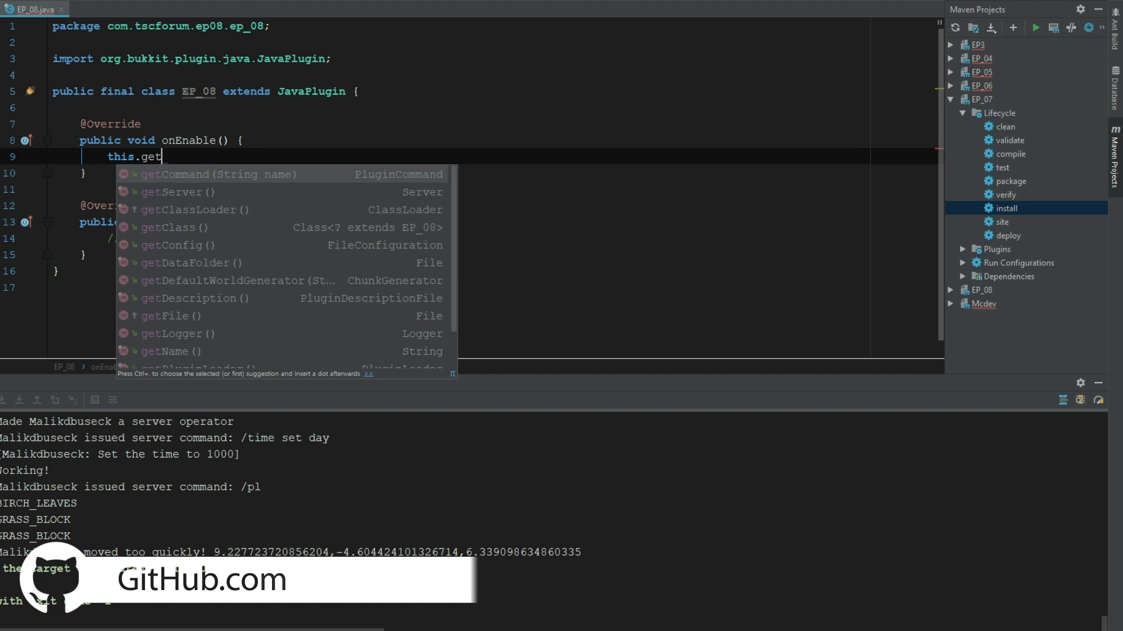
text(Server().getPluginManager())
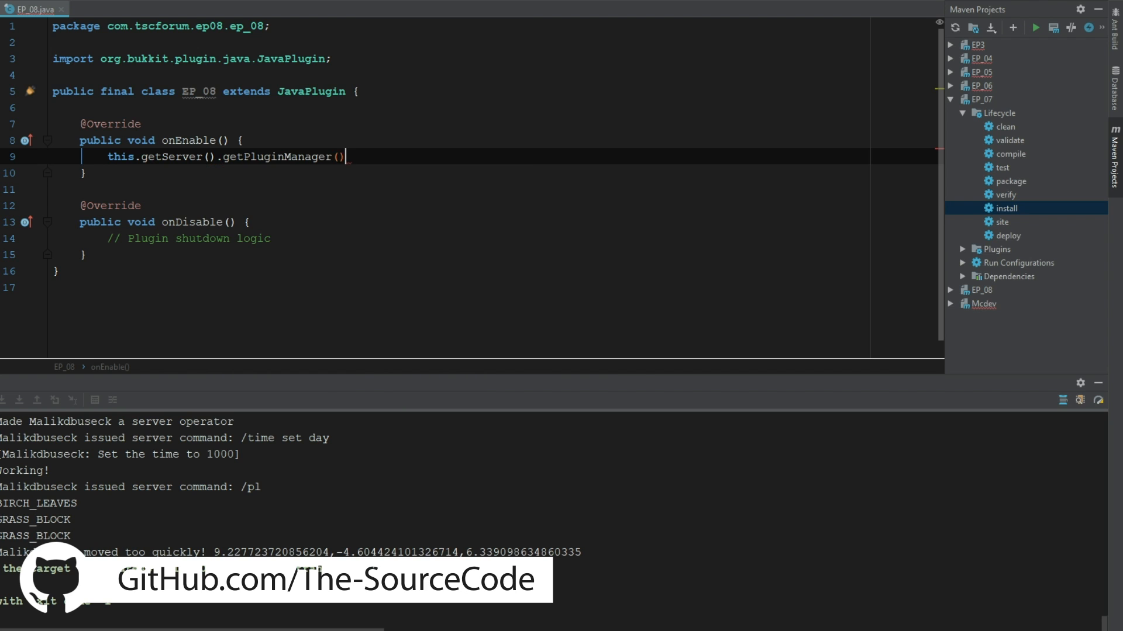
text(.registerEvents();)
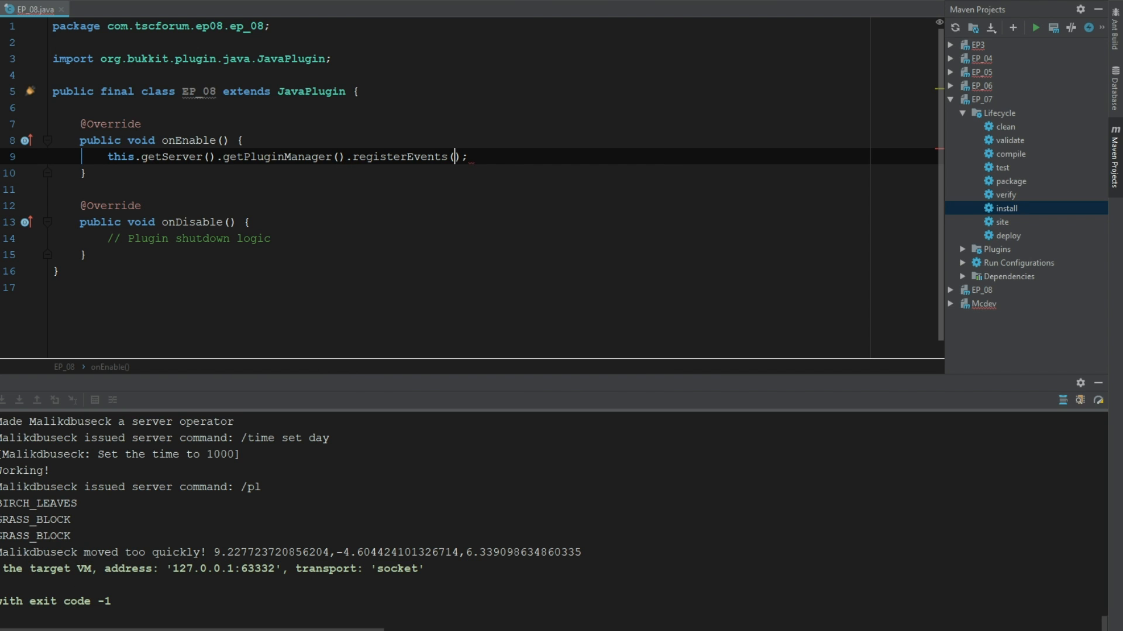
text(new)
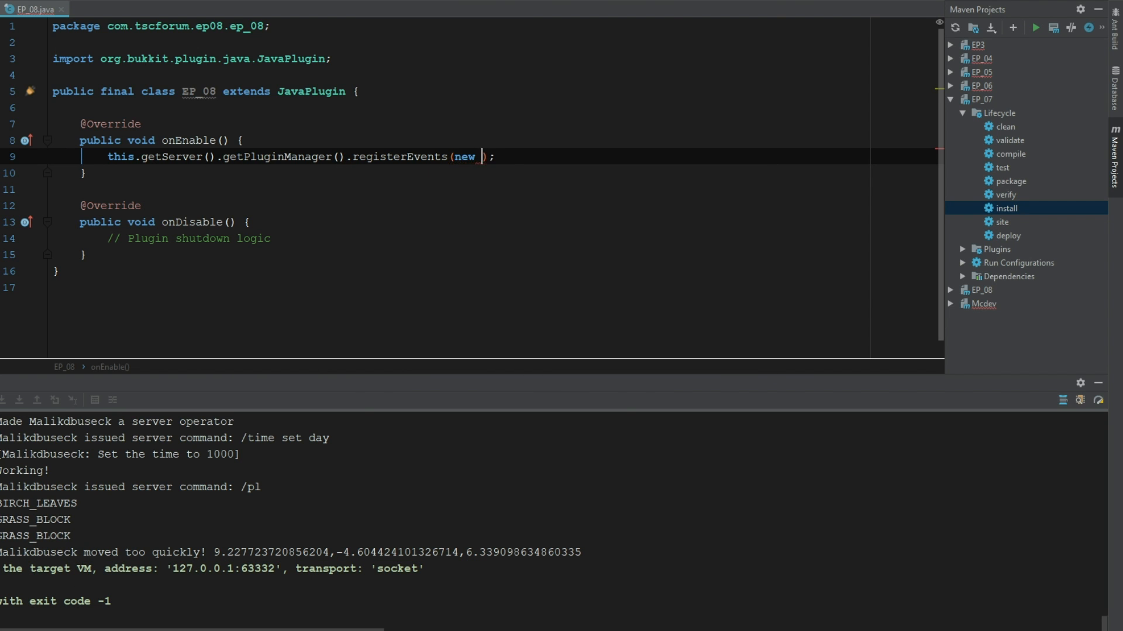
text(MyE)
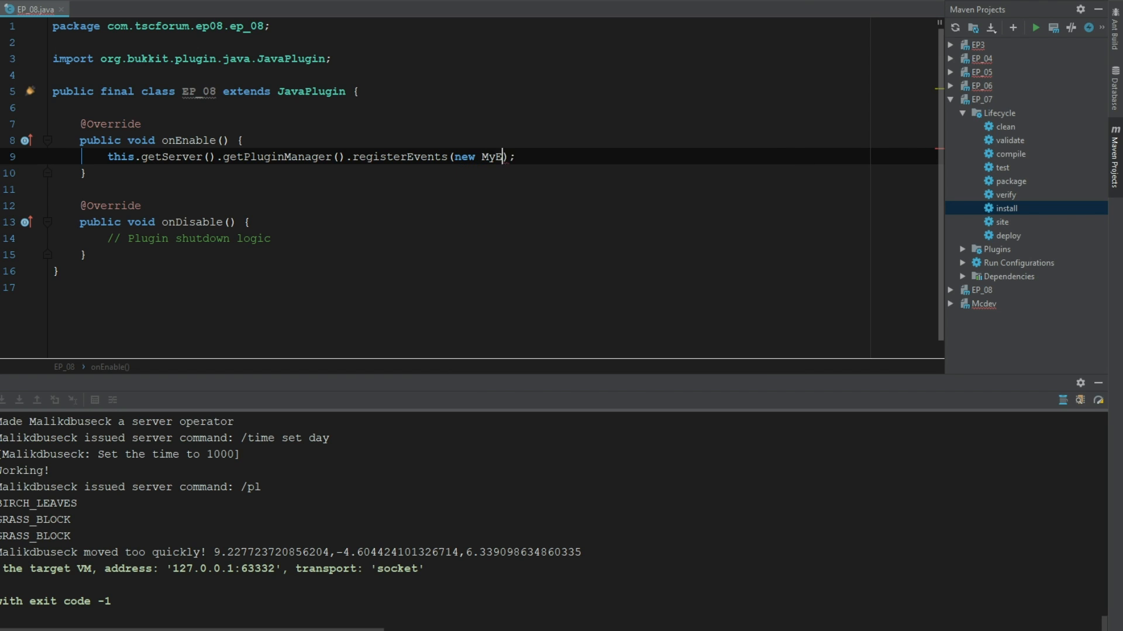
text(vents(), this)
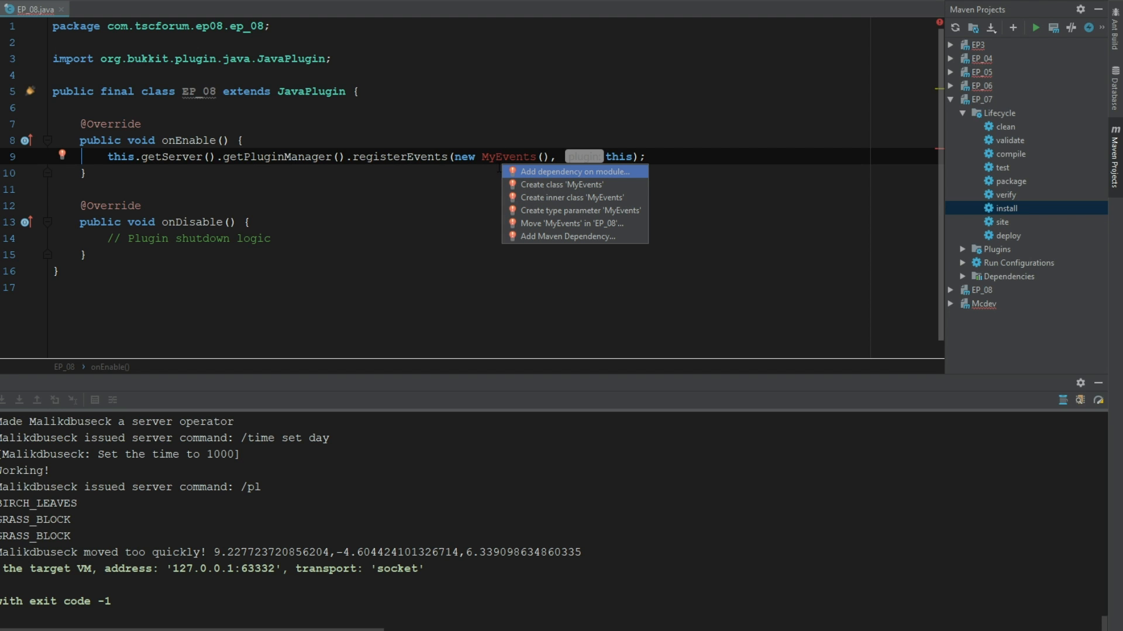
click(561, 184)
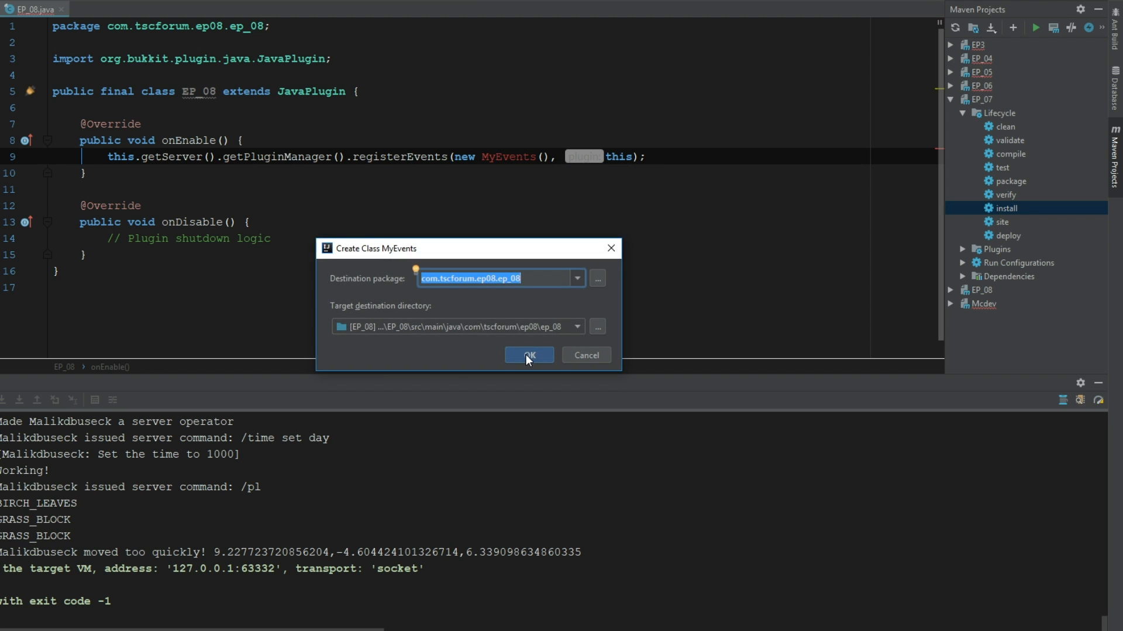
click(529, 355)
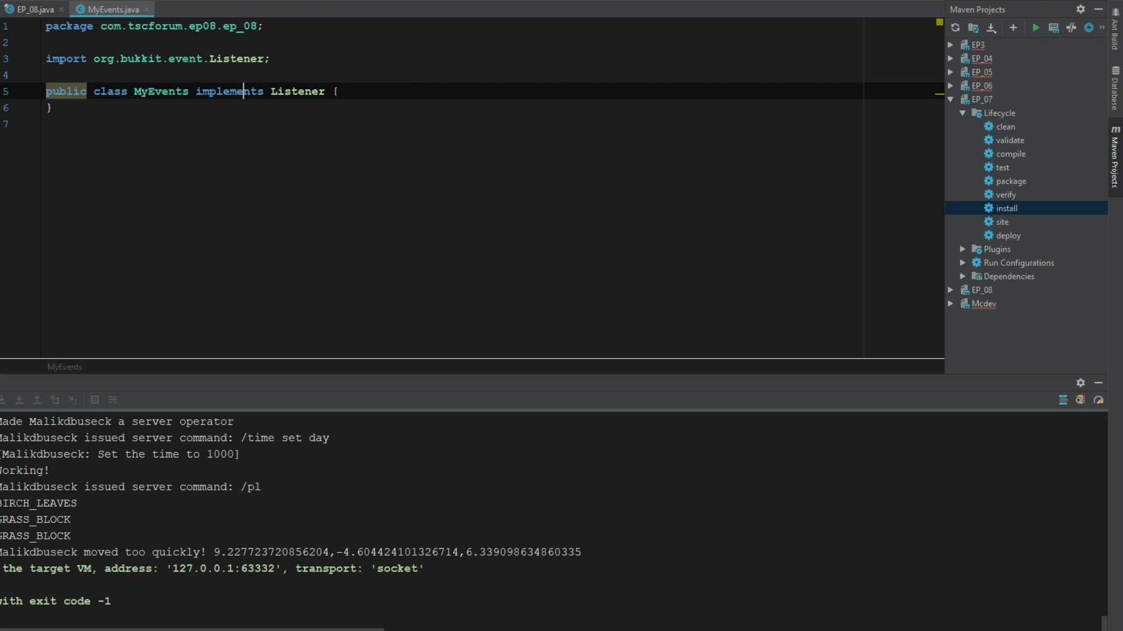
key(enter)
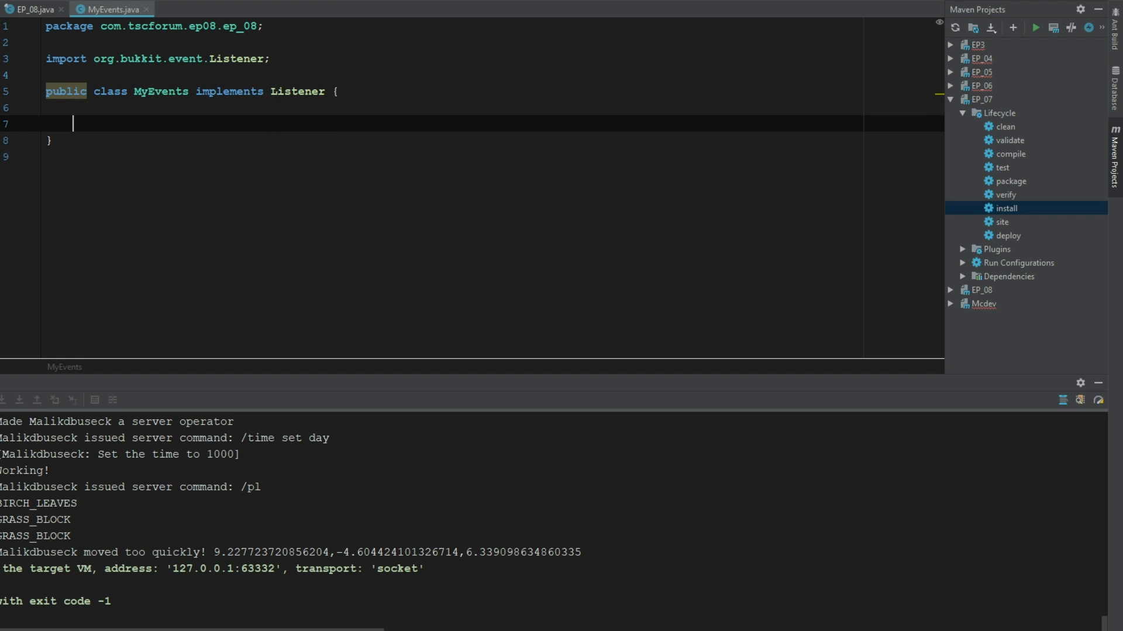
text(@EventHandler)
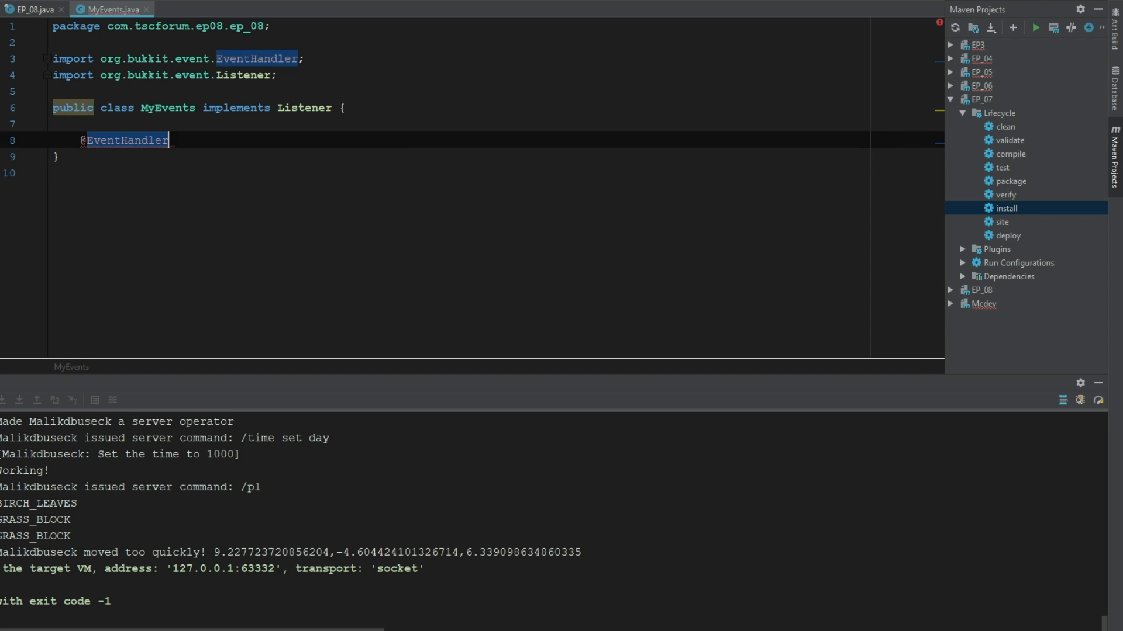
key(enter)
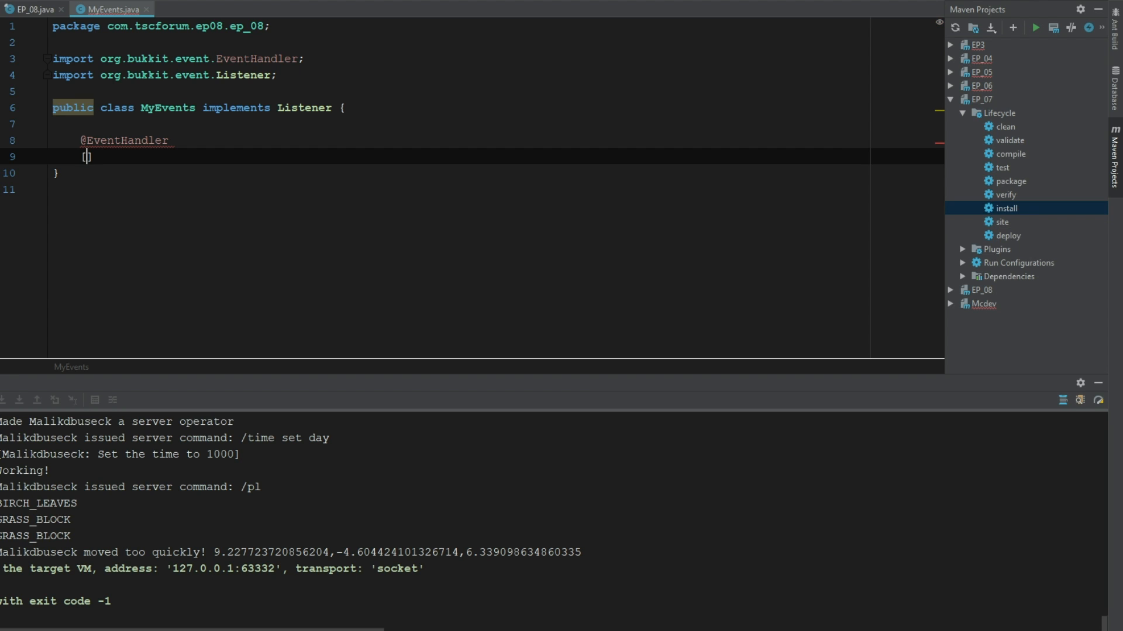
text(public v)
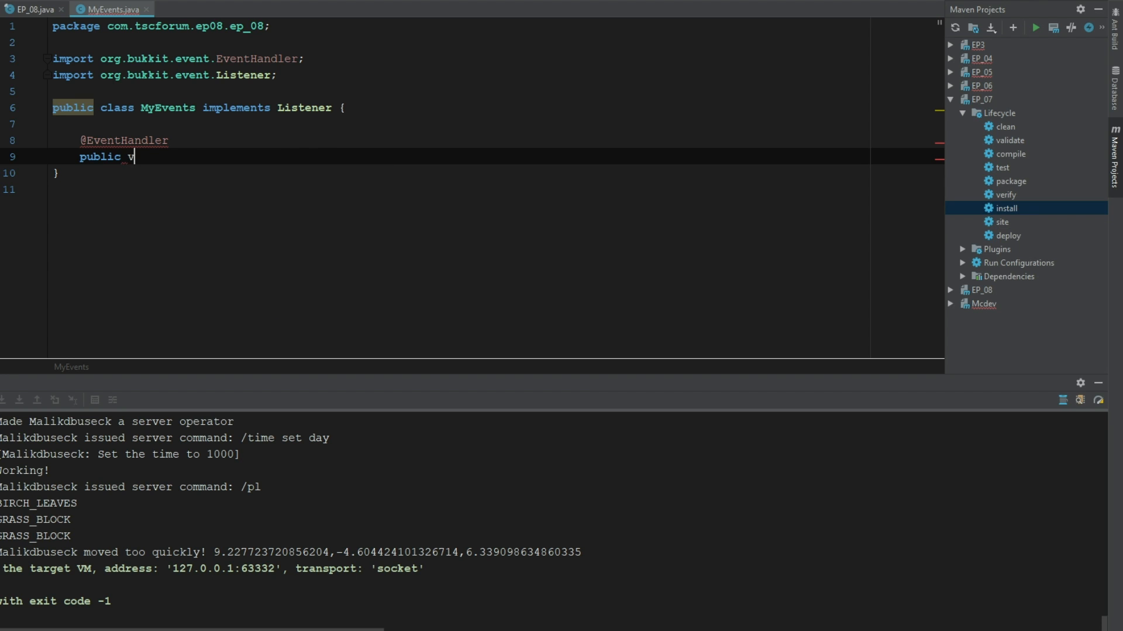
text(oid blockPlace)
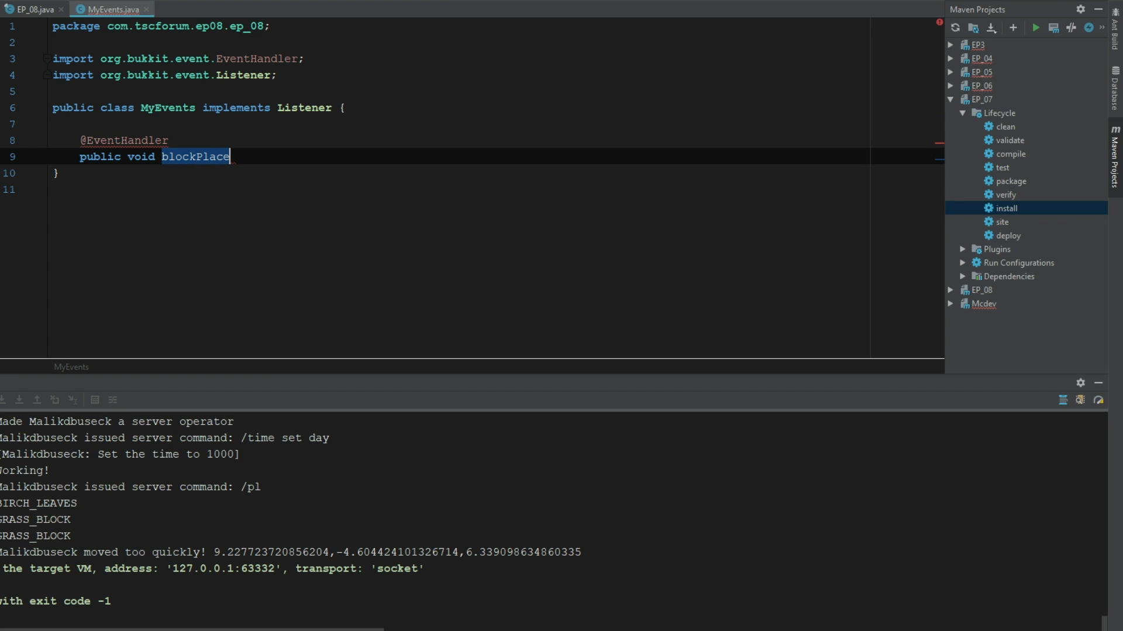
text((BlockPlaceEvent event)
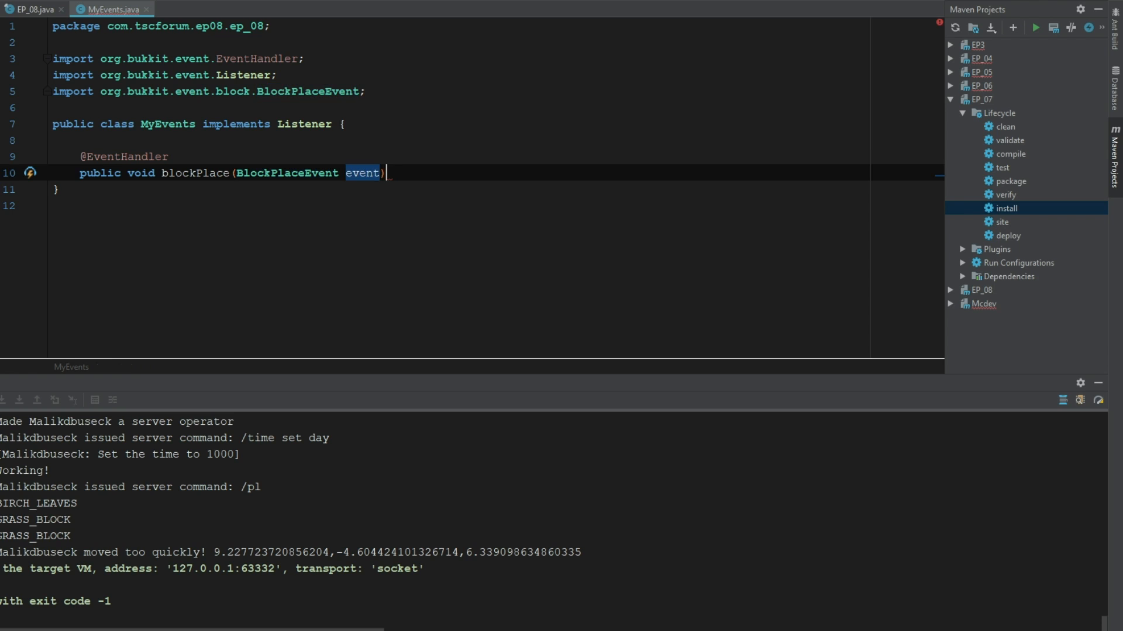
text({)
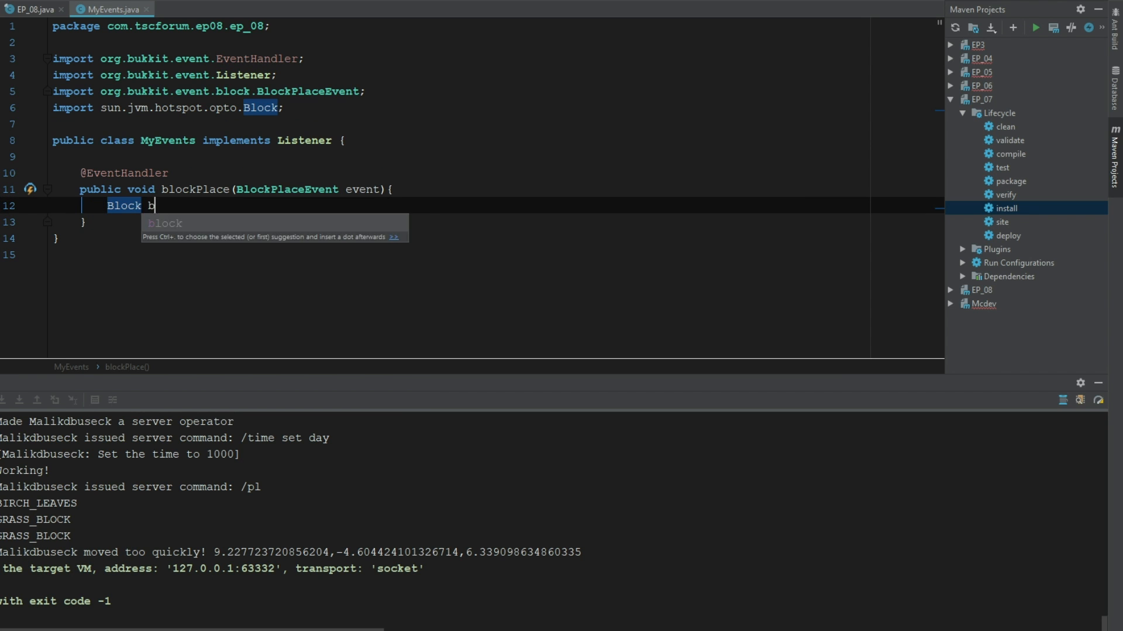
Declare the placed block via event.getBlock() and its Material via block.getType()
text(lock = event)
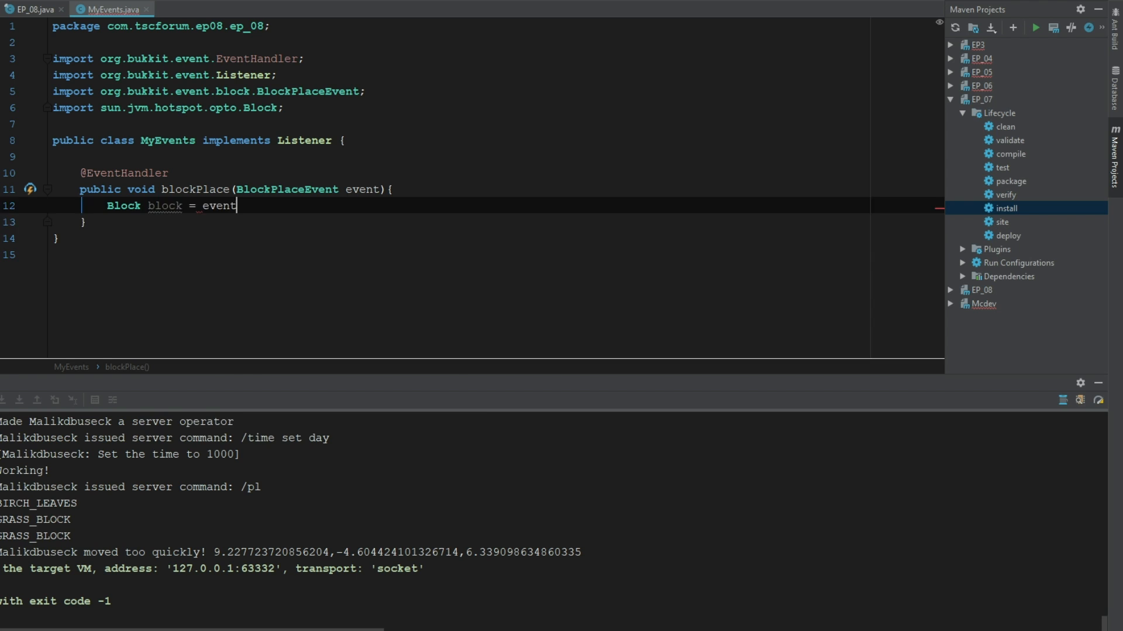
text(.get)
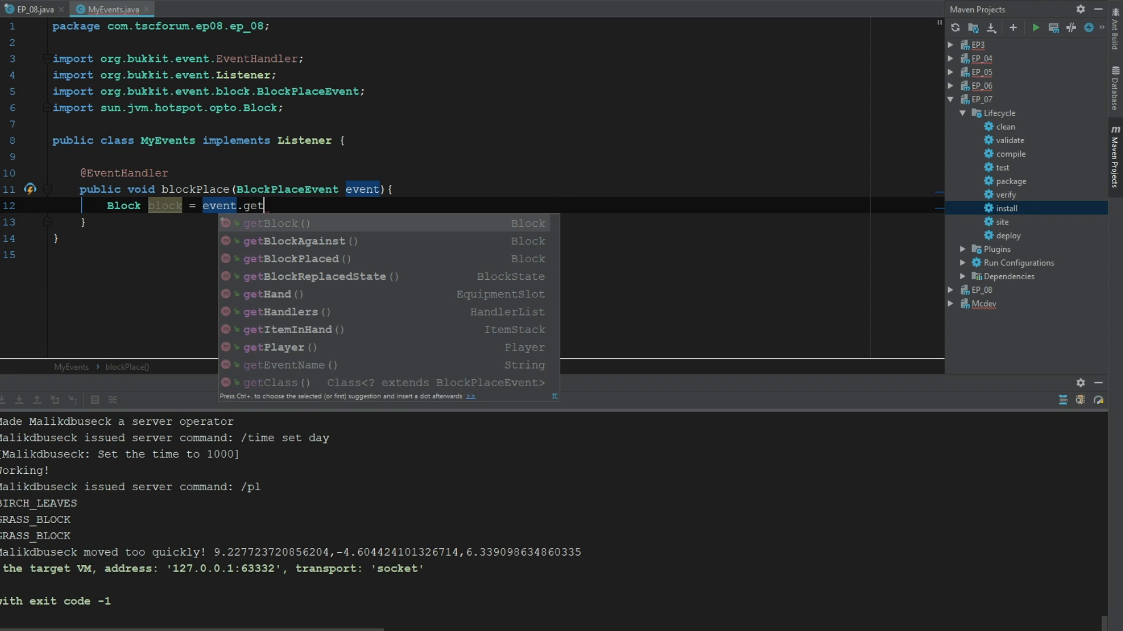
click(275, 223)
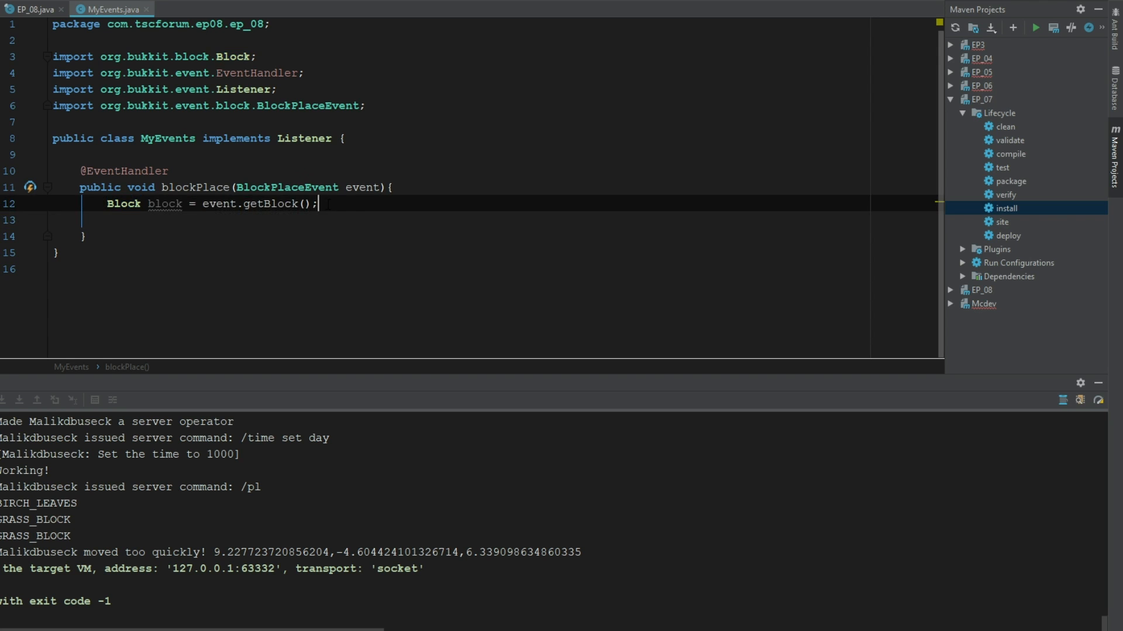
text(Material)
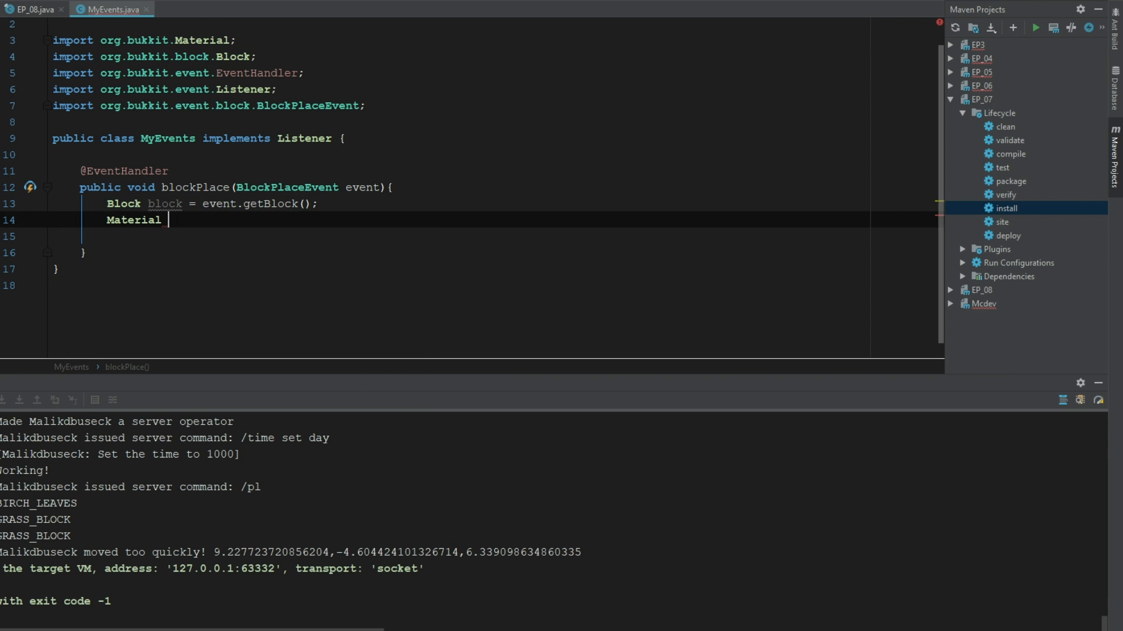
text(material = block)
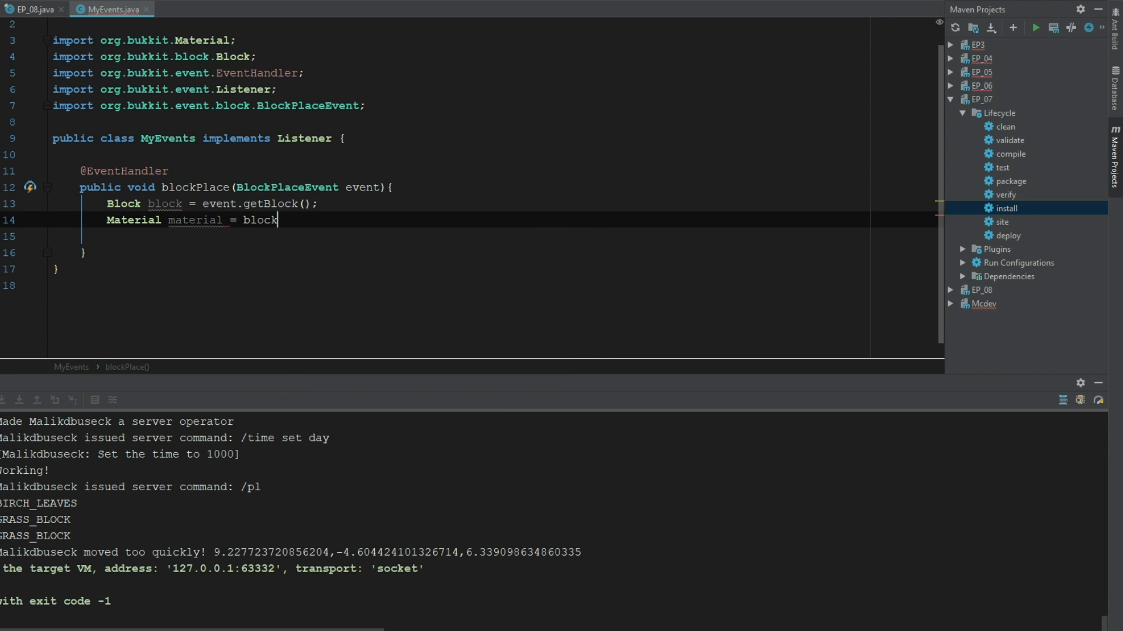
text(.getType();)
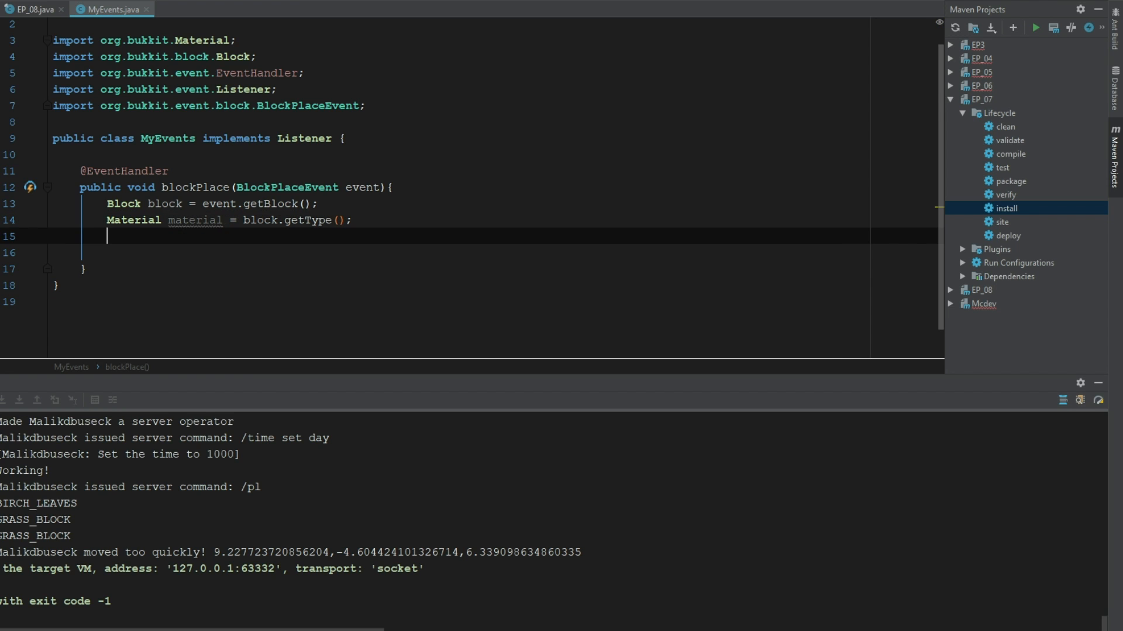
Add an if check for Material.TNT that sets the block to Material.AIR
text(if ()
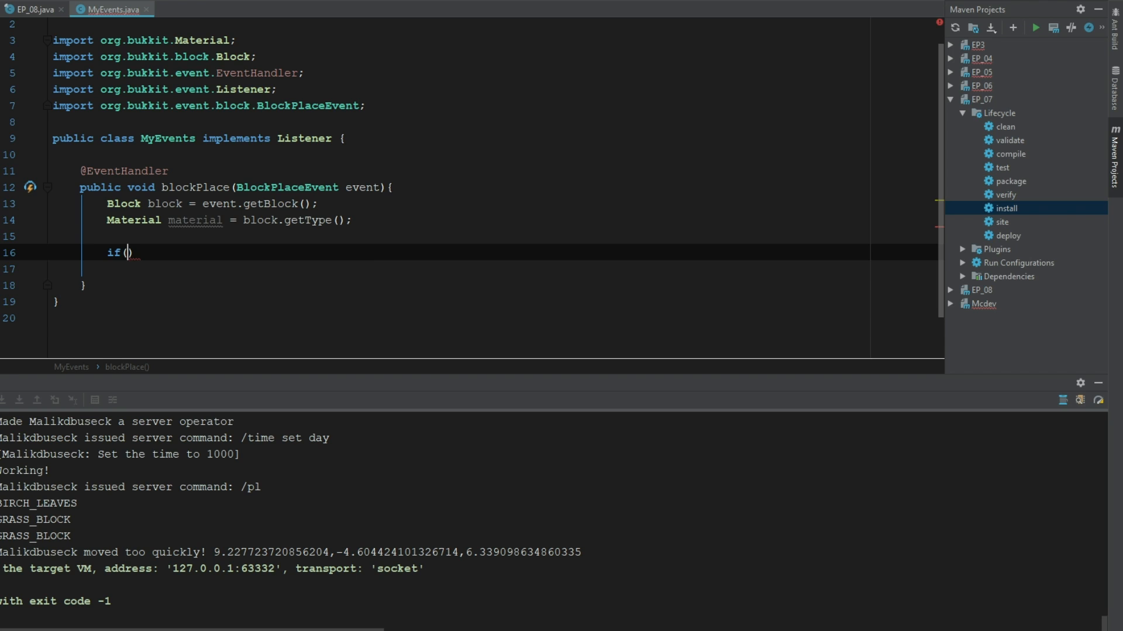
text(material.get)
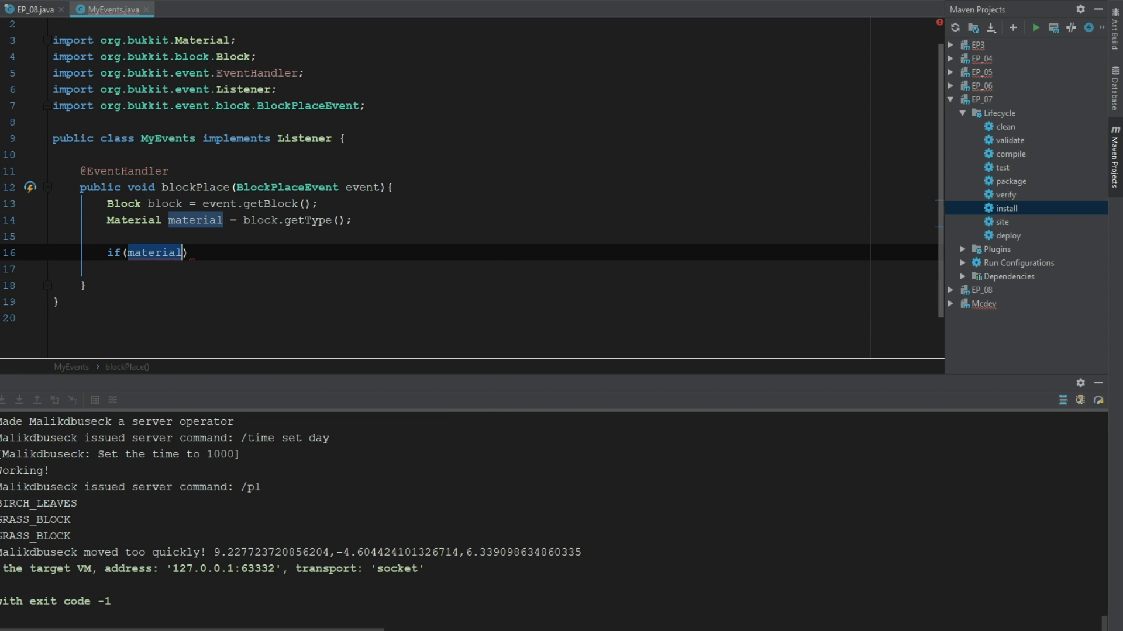
text(.equals(MA)
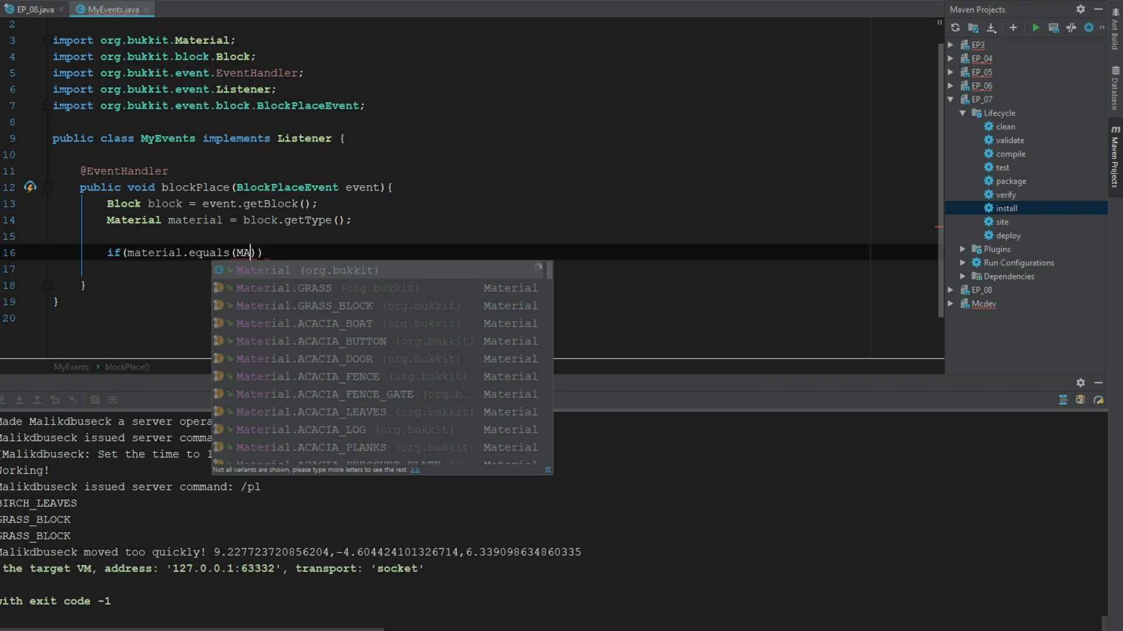
text(Material.TNT)
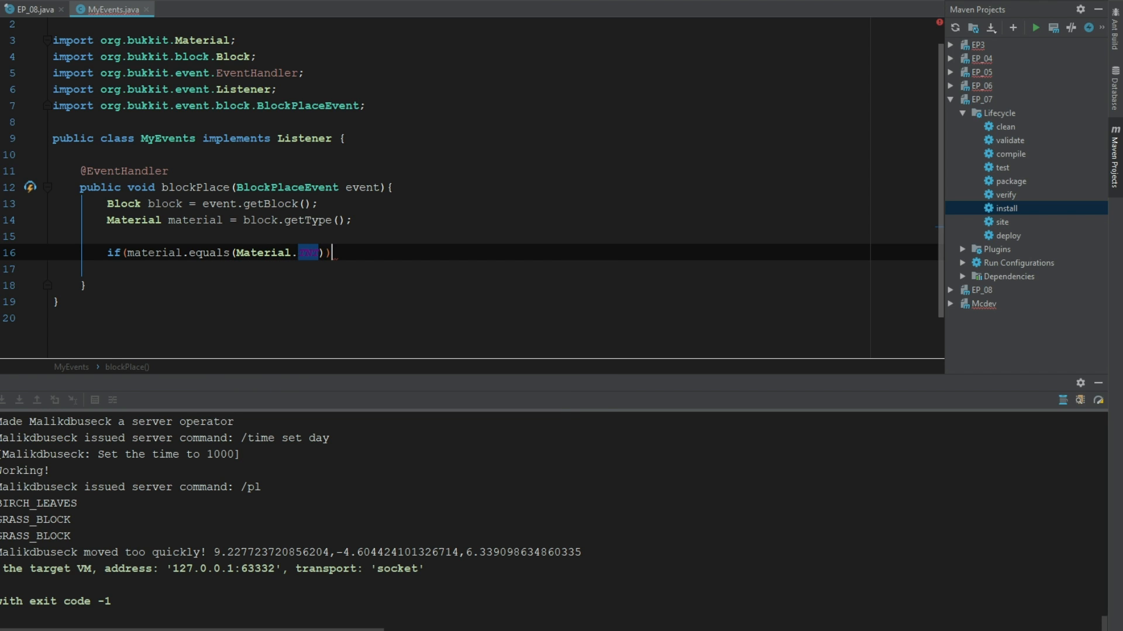
text({)
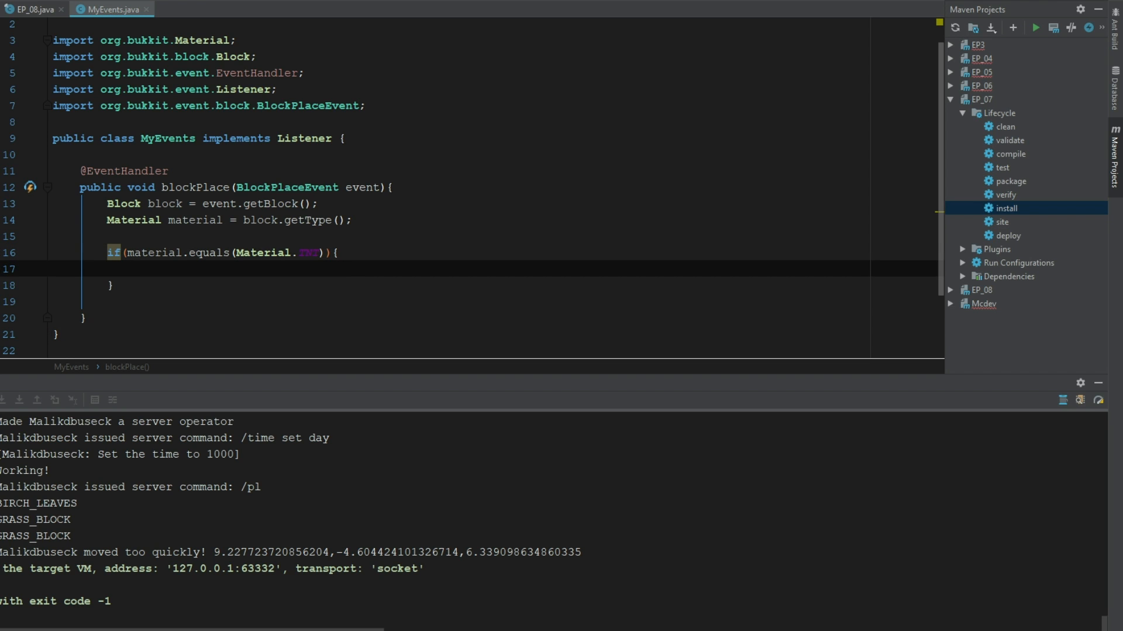
text(block.)
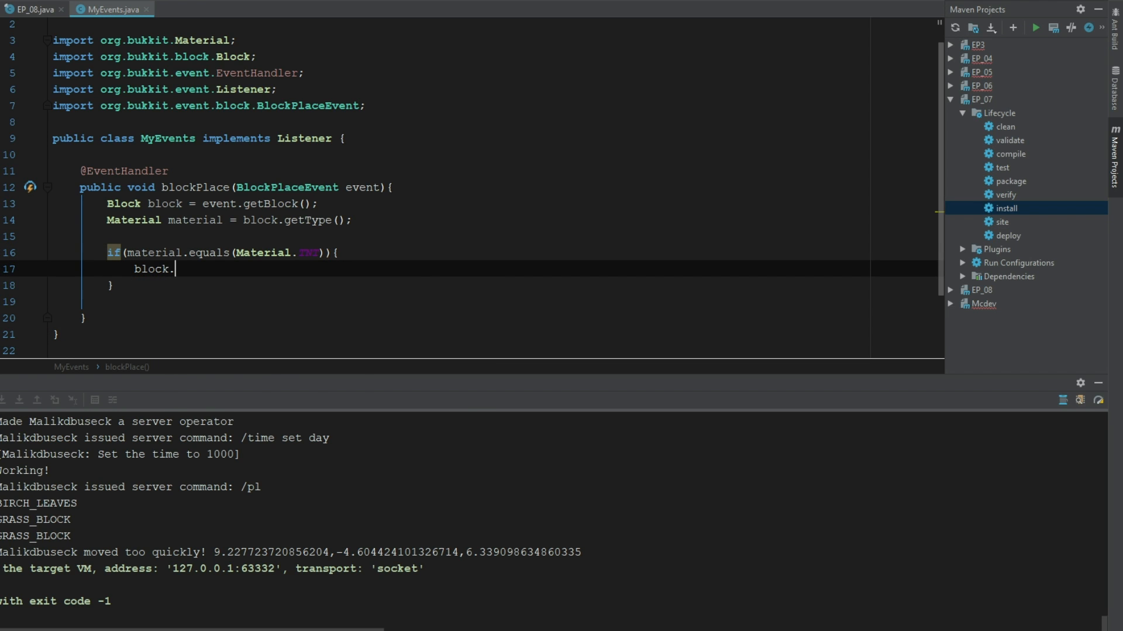
text(setType();)
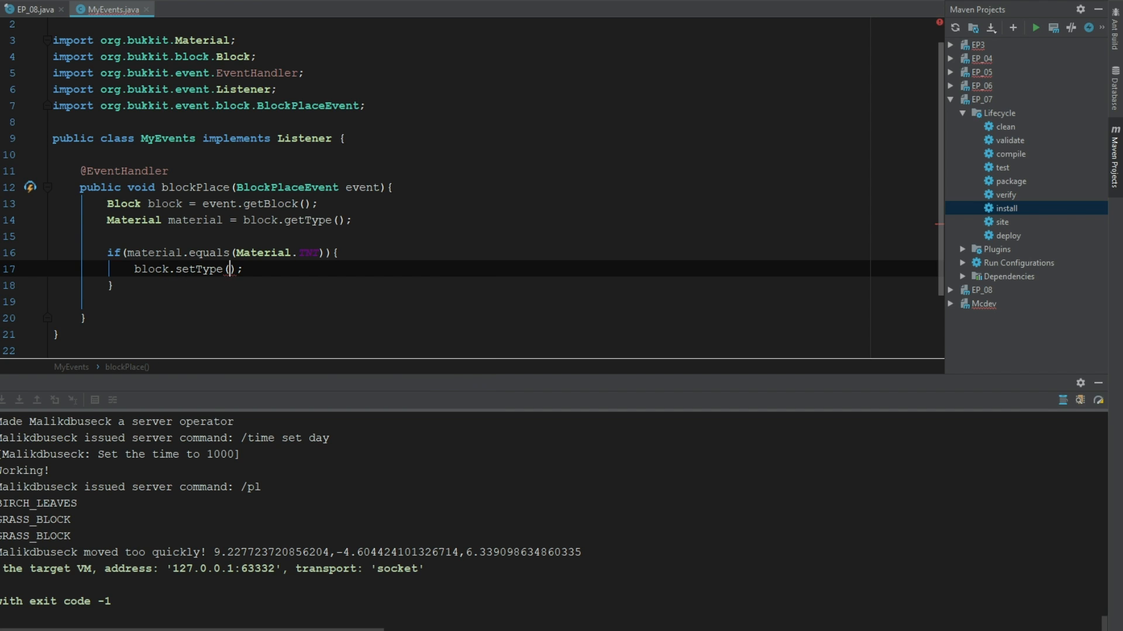
text(Material.)
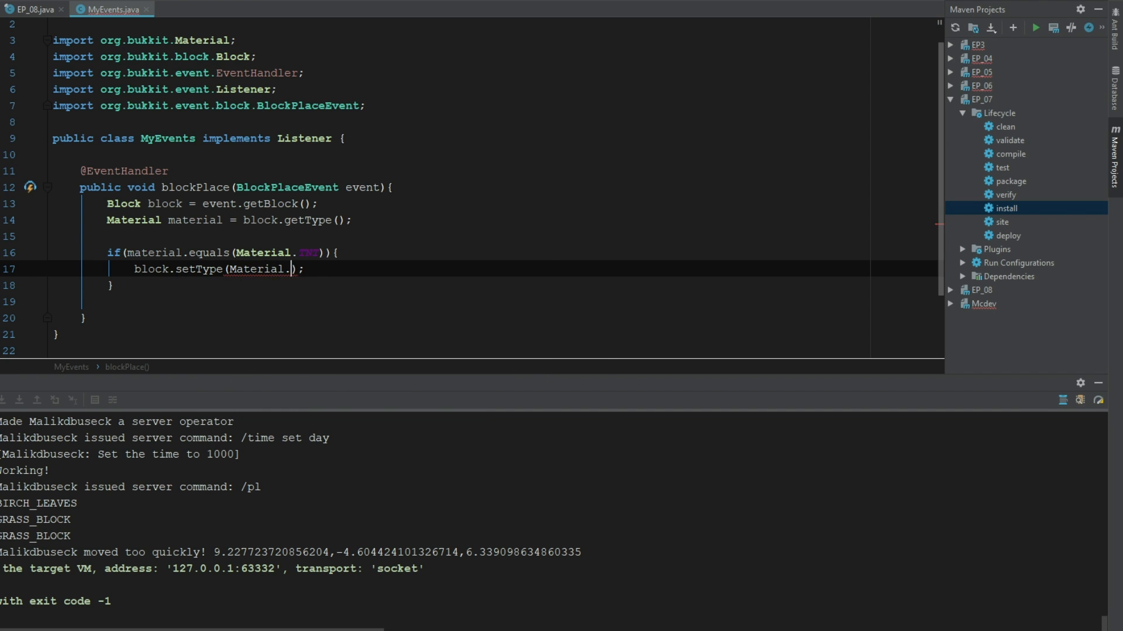
text(AIR)
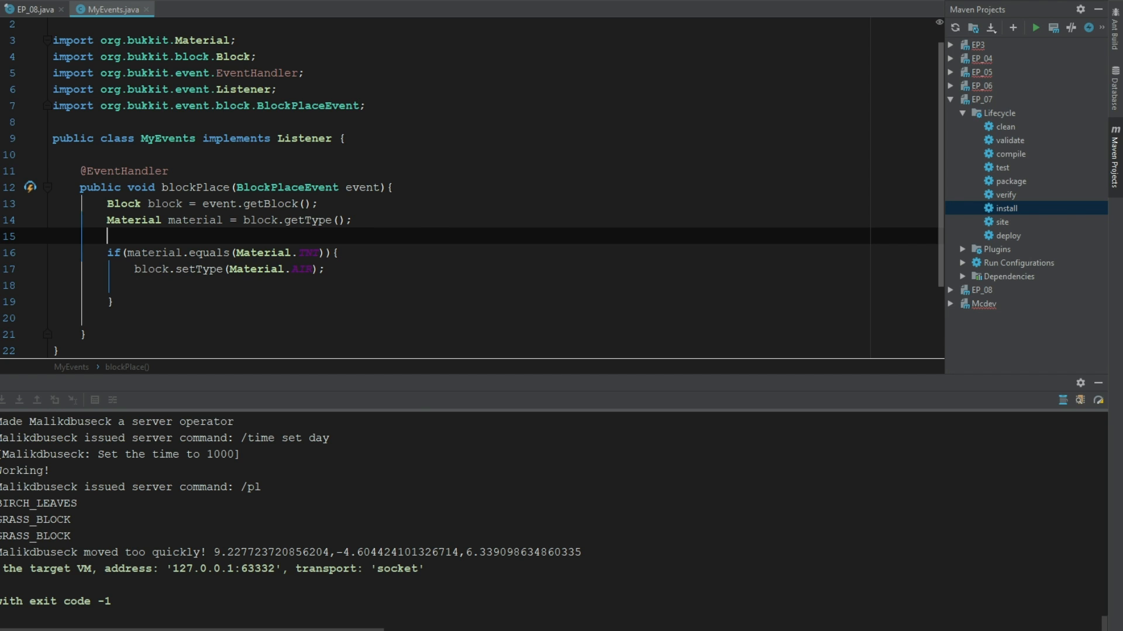
Get event.getPlayer() and send a ChatColor.RED "You can not place TNT!!!" message
text(Player player)
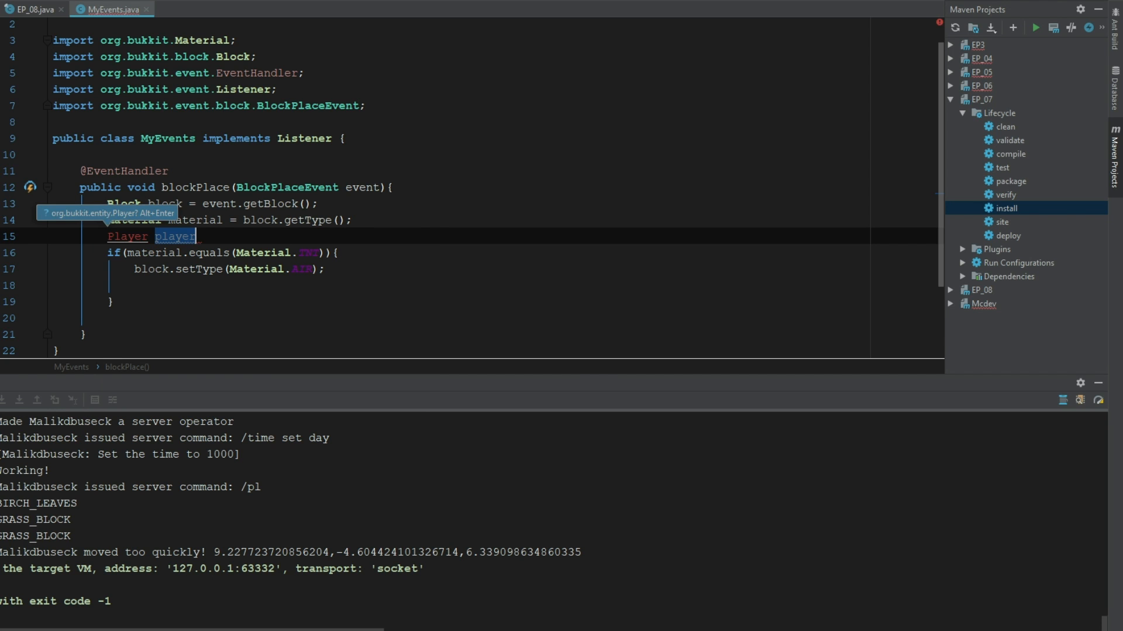
text(= event.getPlayer();)
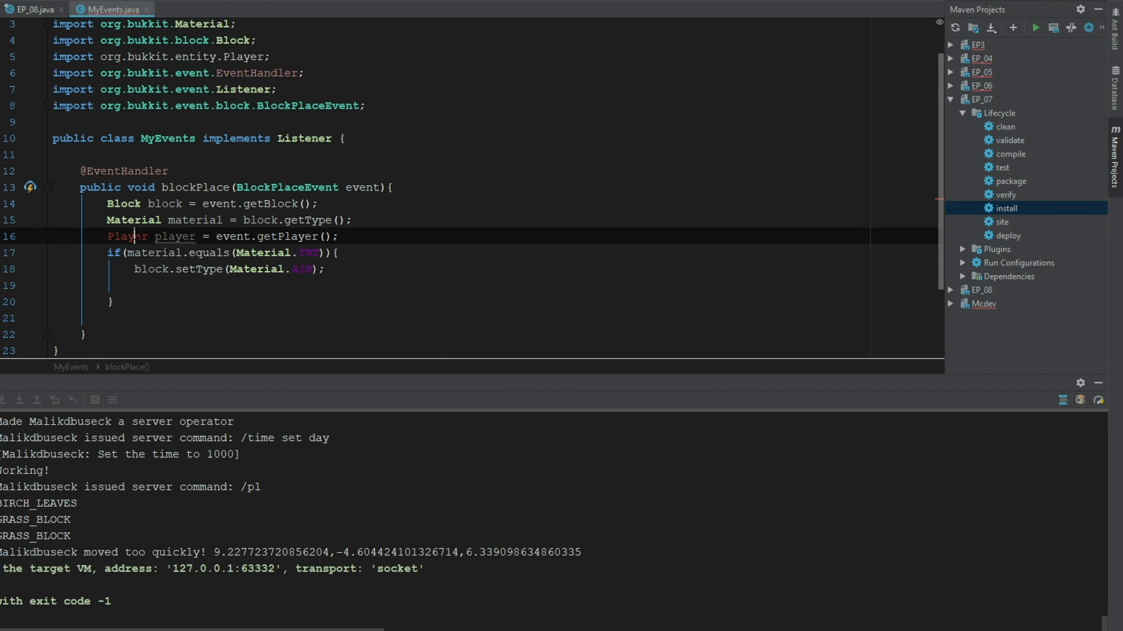
text(player.sendMessage();)
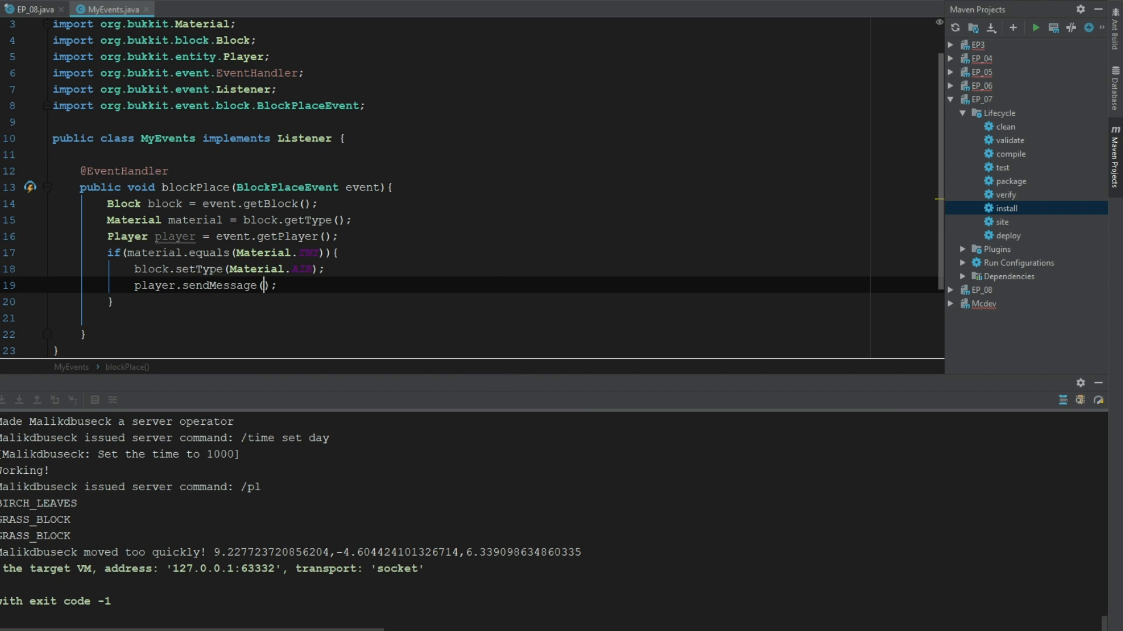
text(ChatColor.RED + "Yo)
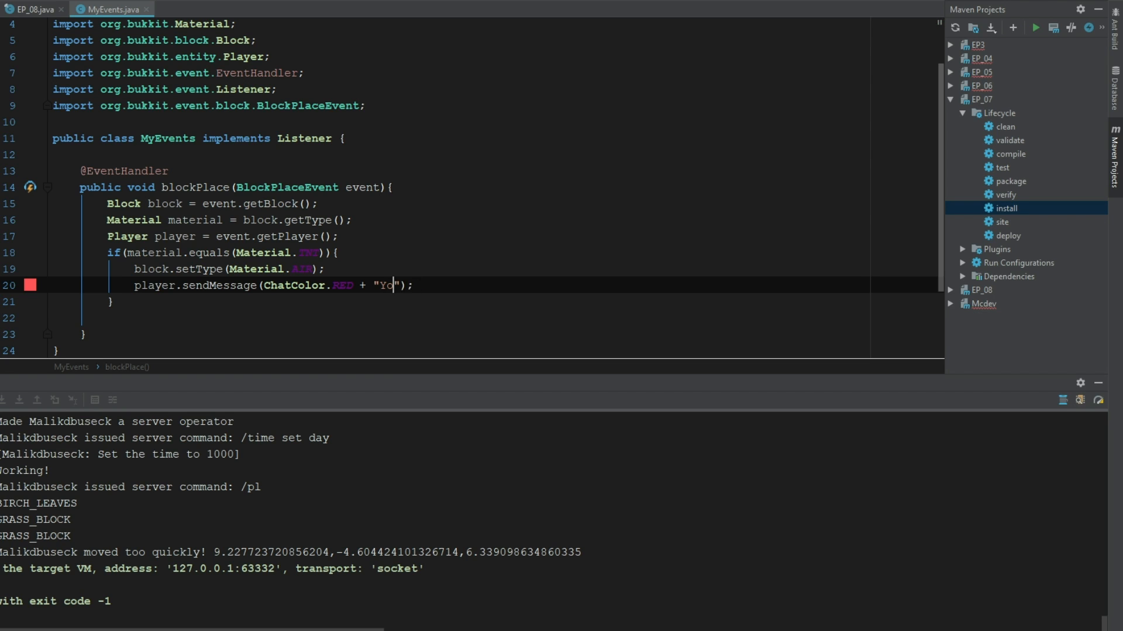
text(ou can not place T)
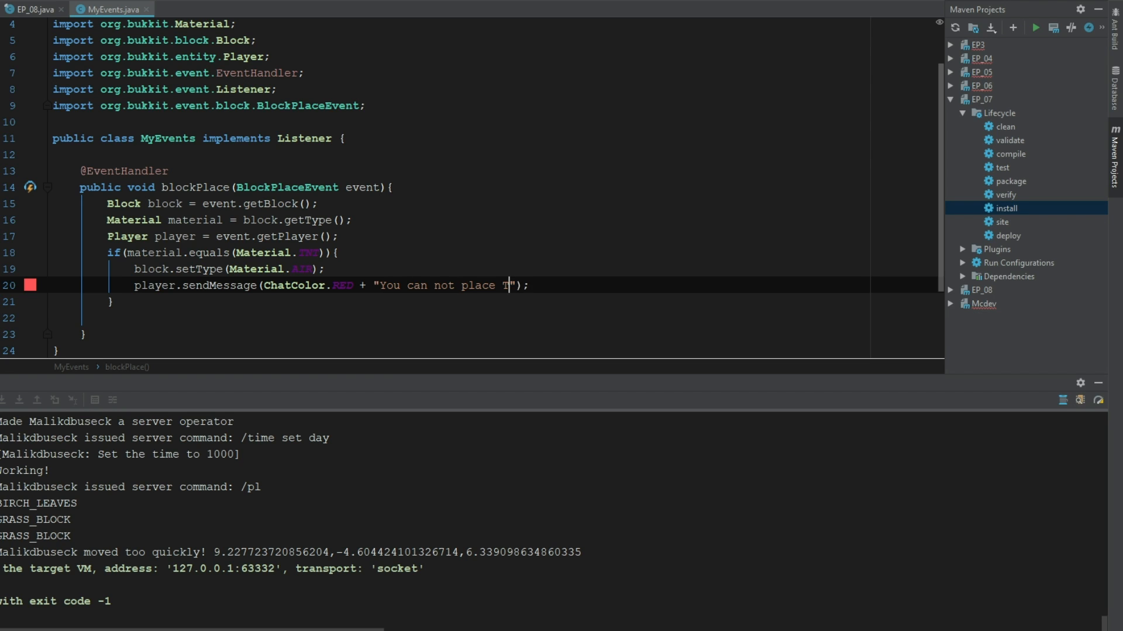
text(NT!!!)
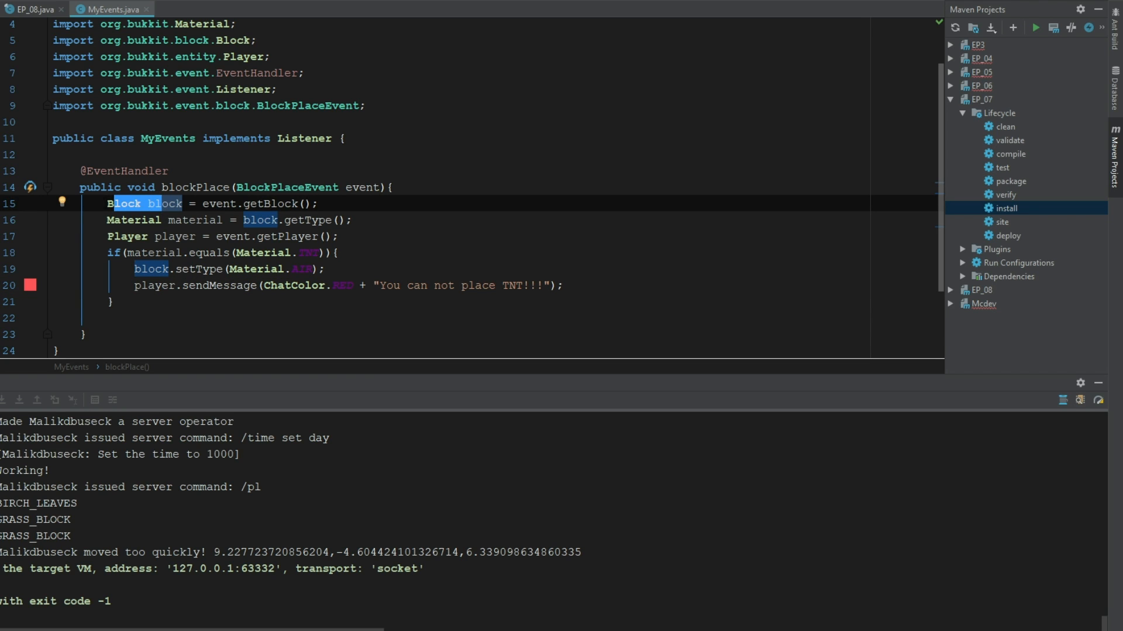
triple_click(215, 203)
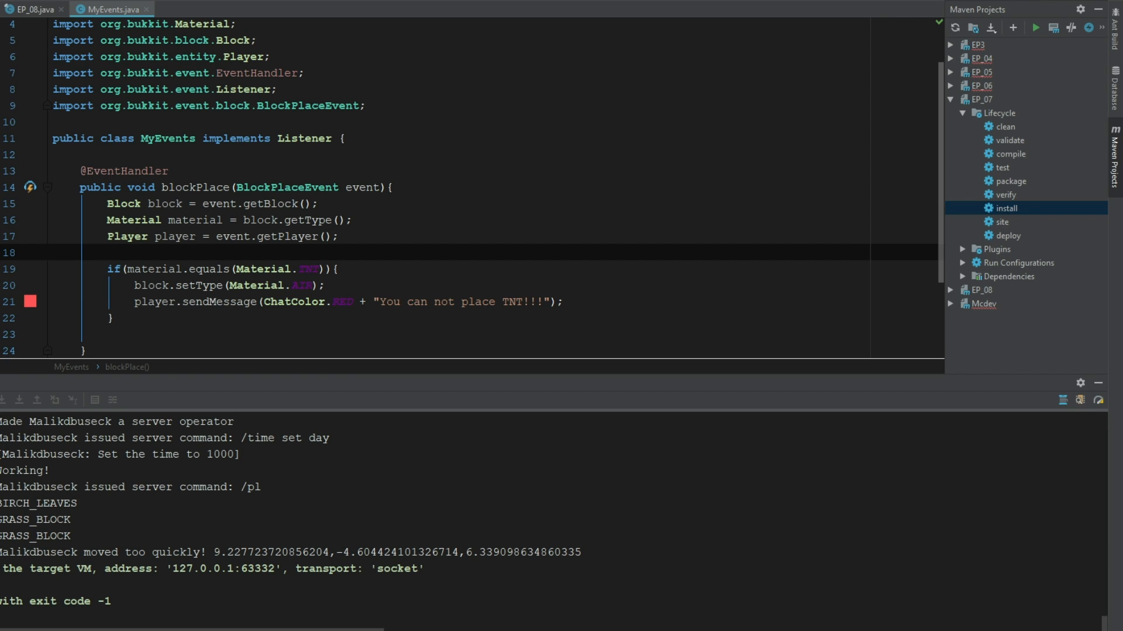
Select the warning message statement in blockPlace
double_click(127, 236)
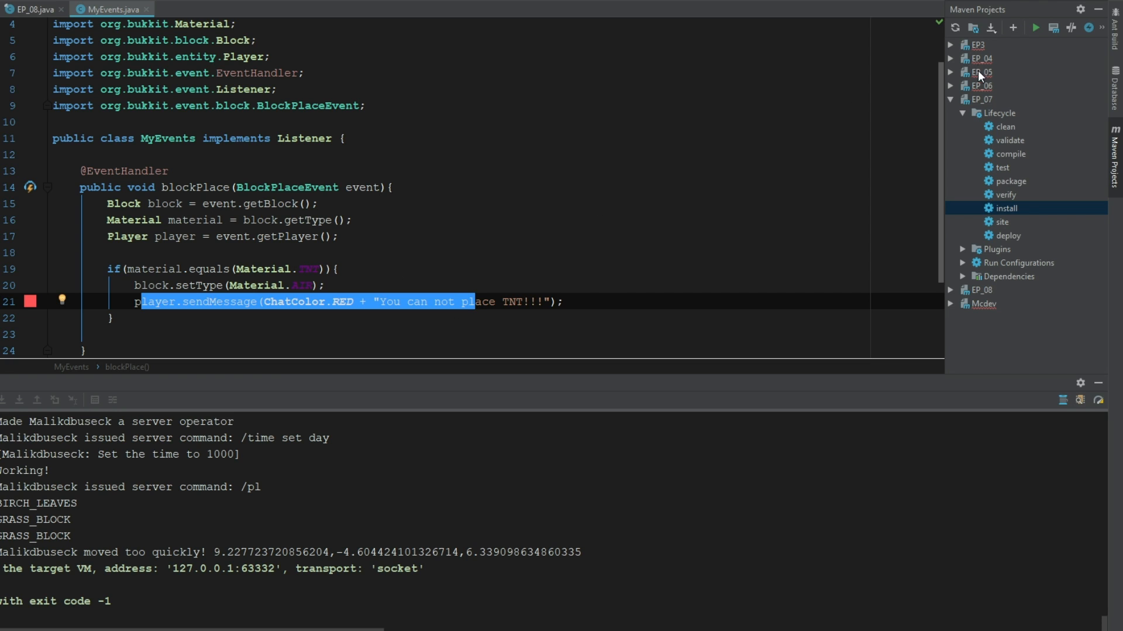
Run Maven install from EP_08 Lifecycle, then rerun the Spigot debug server
click(951, 99)
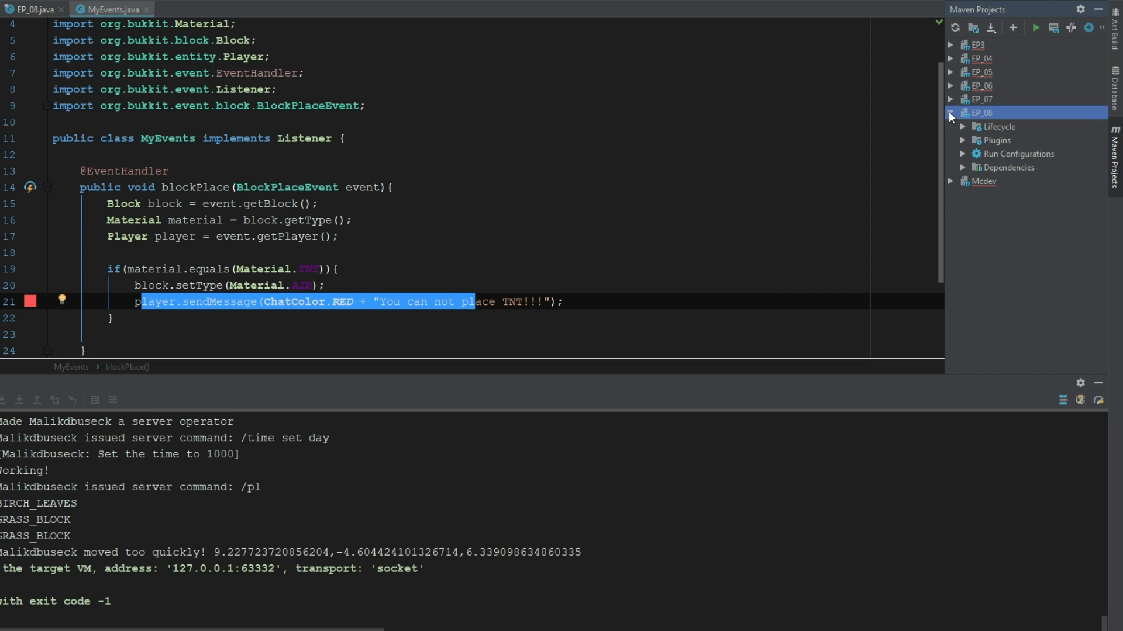
click(951, 112)
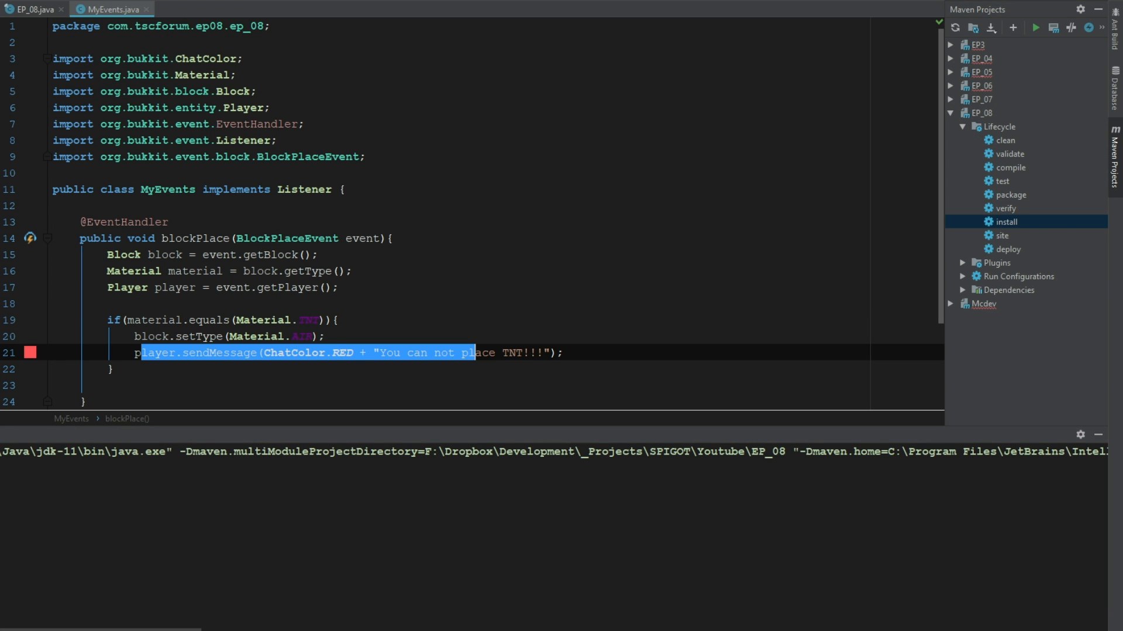
click(1033, 28)
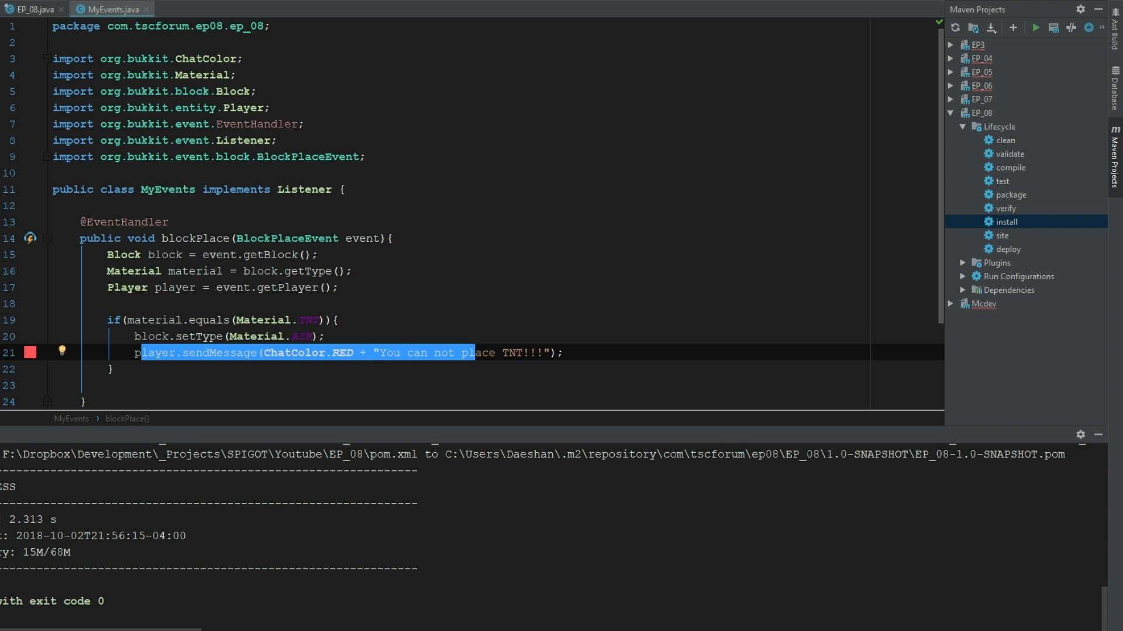
click(1053, 28)
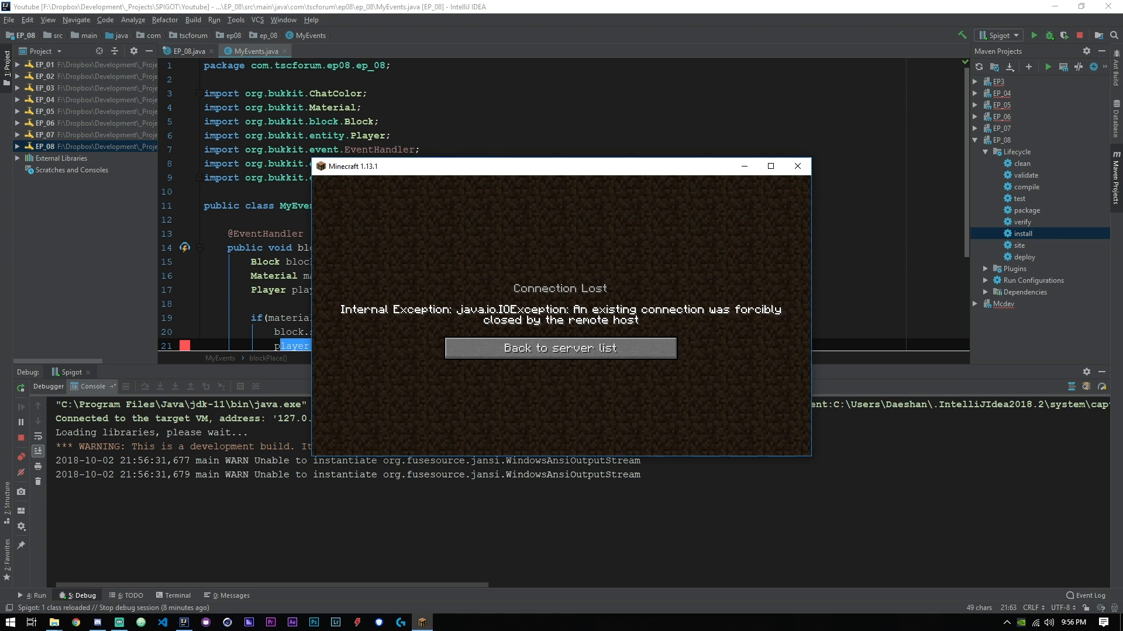
Leave the lost-connection screen and type "/give Malikdbuseck" in chat
click(560, 347)
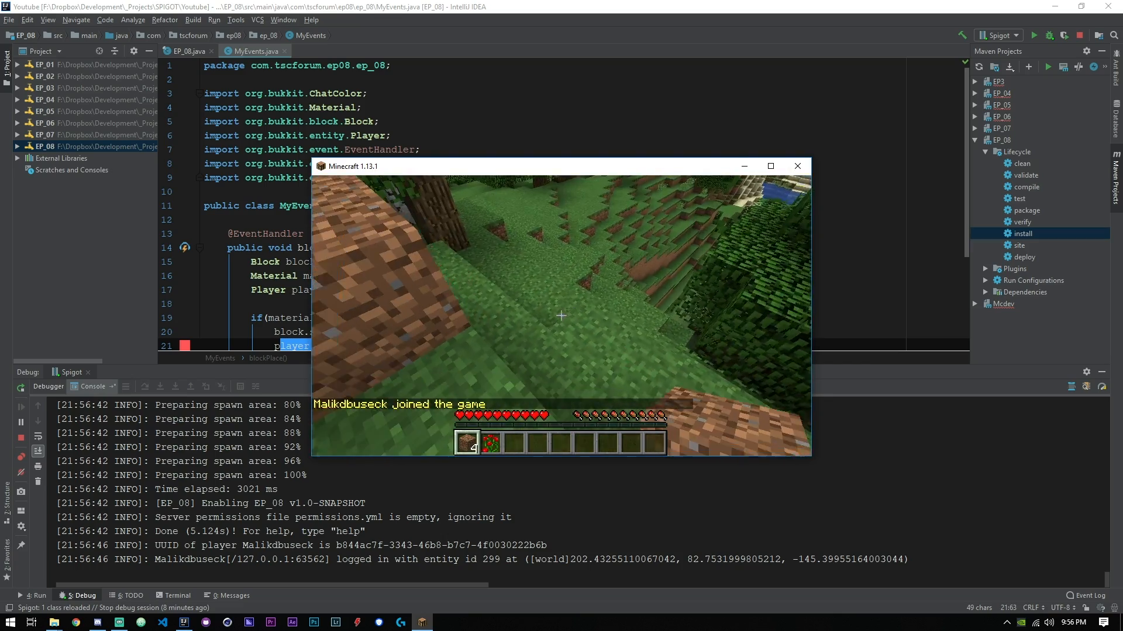
text(/give Malikdbuseck)
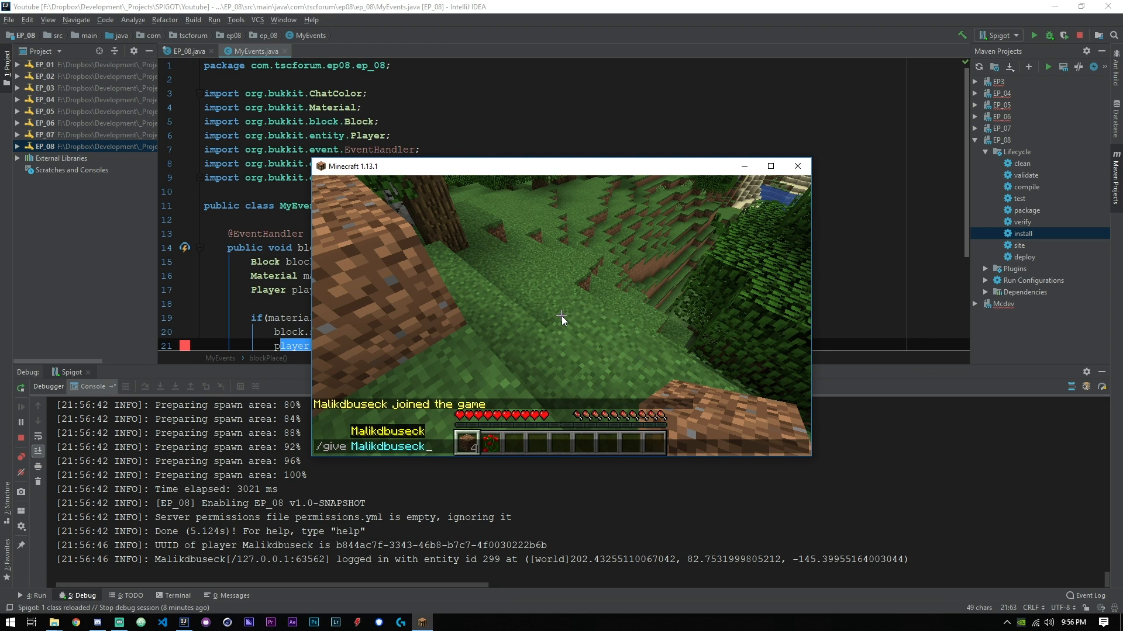